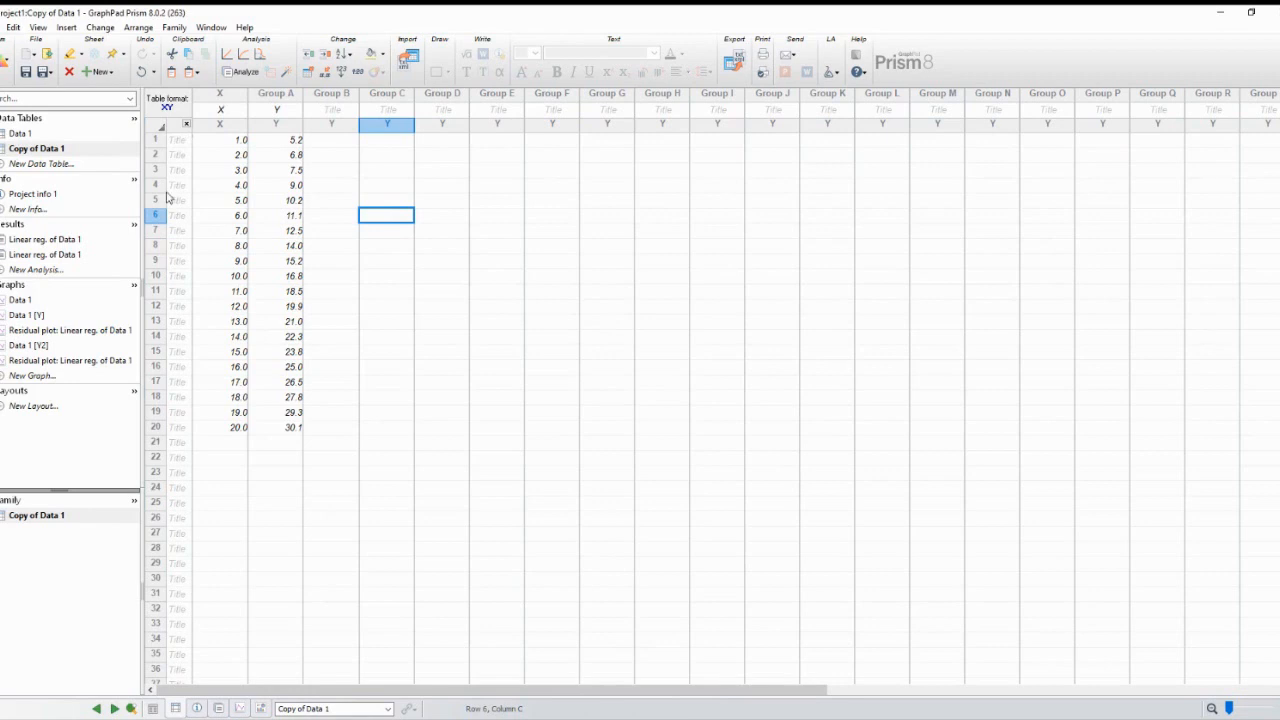
mouse_move(210, 280)
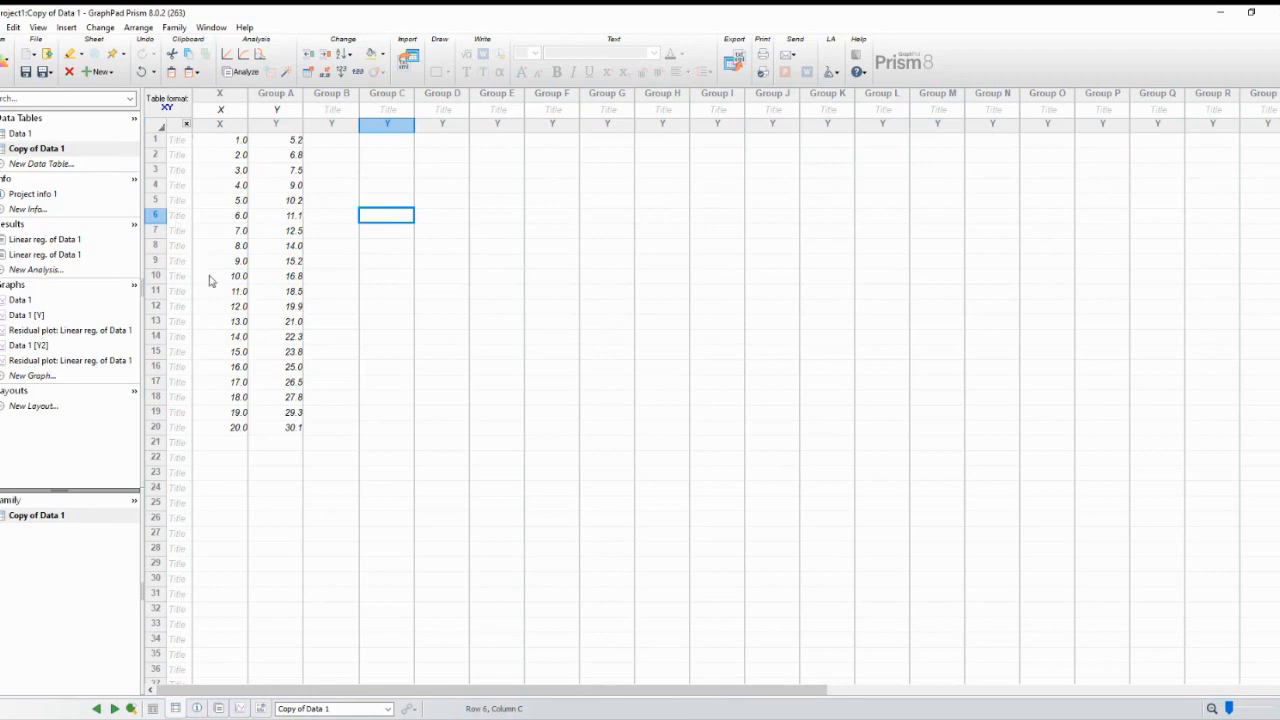
mouse_move(338, 276)
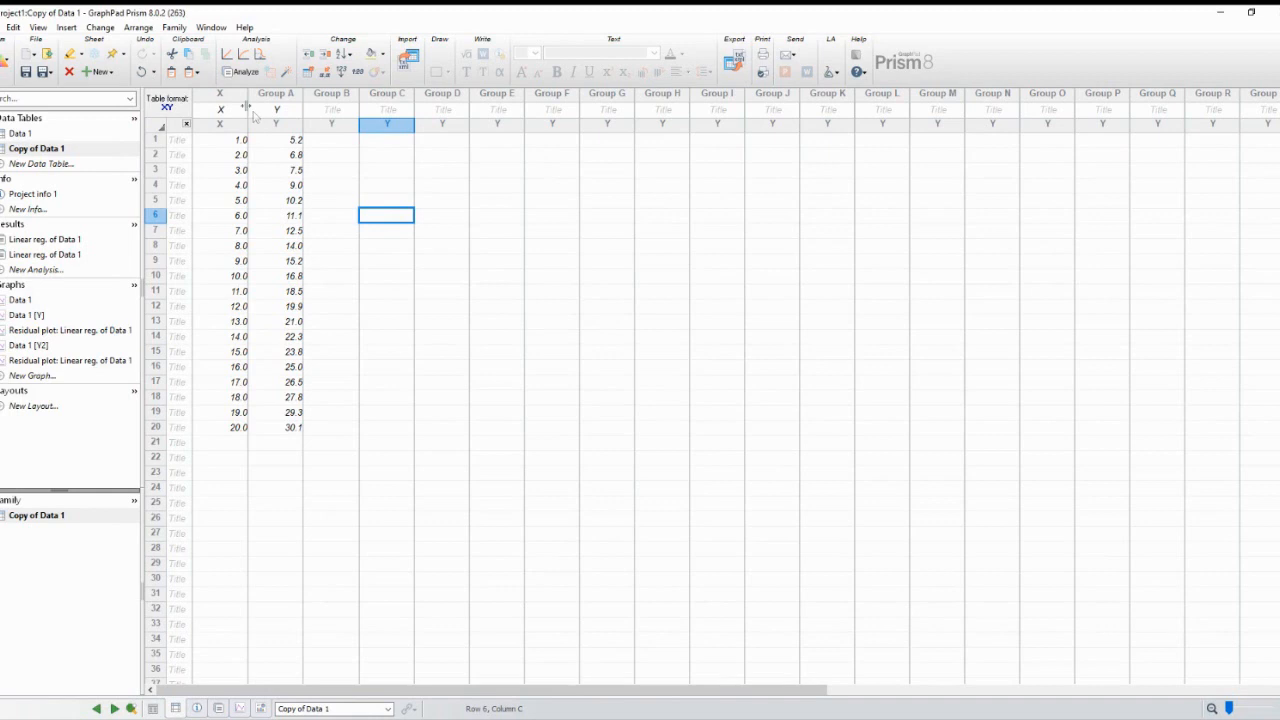
Step: Select the X and Group A columns of the Copy of Data 1 table
left_click(220, 108)
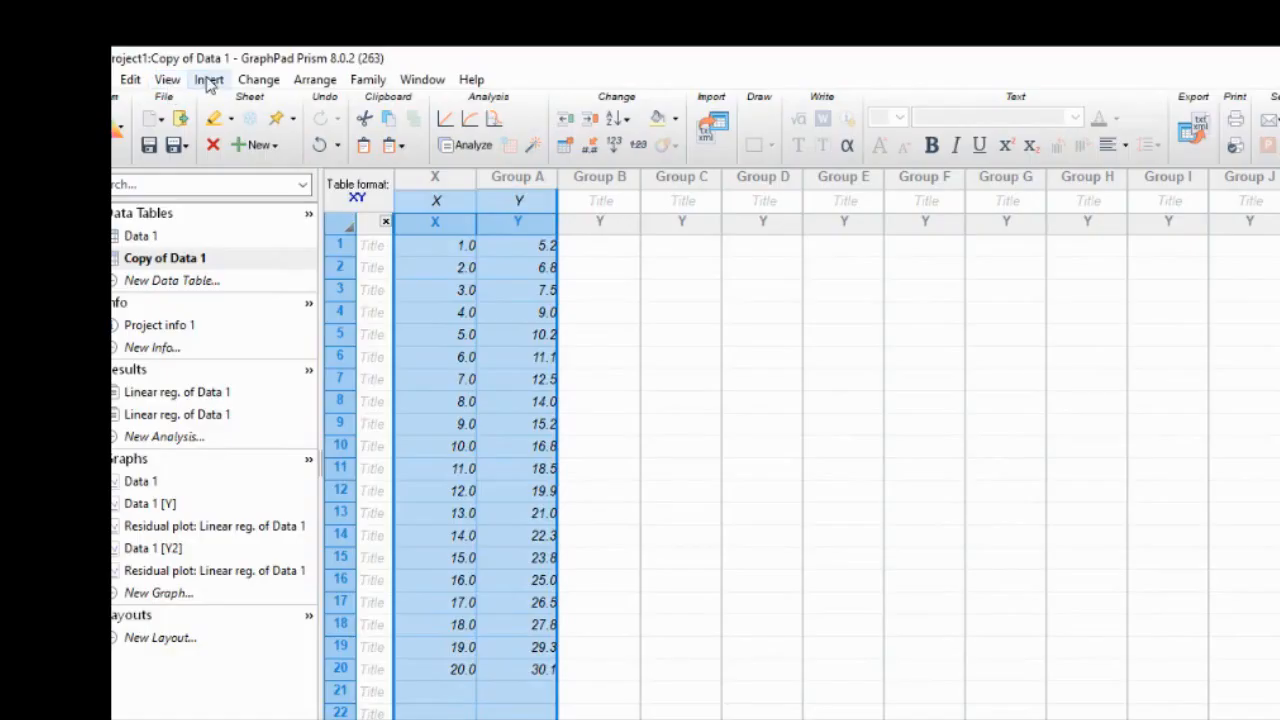
Step: Create a new points-only XY scatter graph from the Copy of Data 1 table
left_click(208, 80)
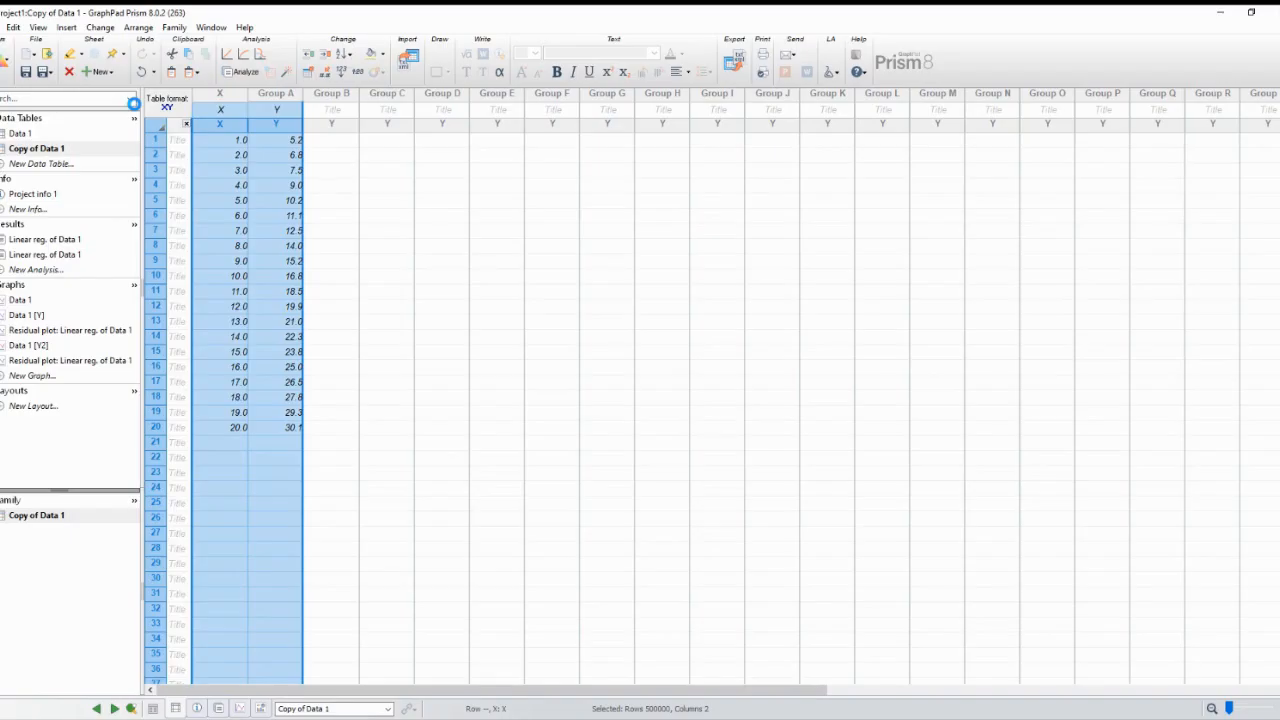
left_click(32, 376)
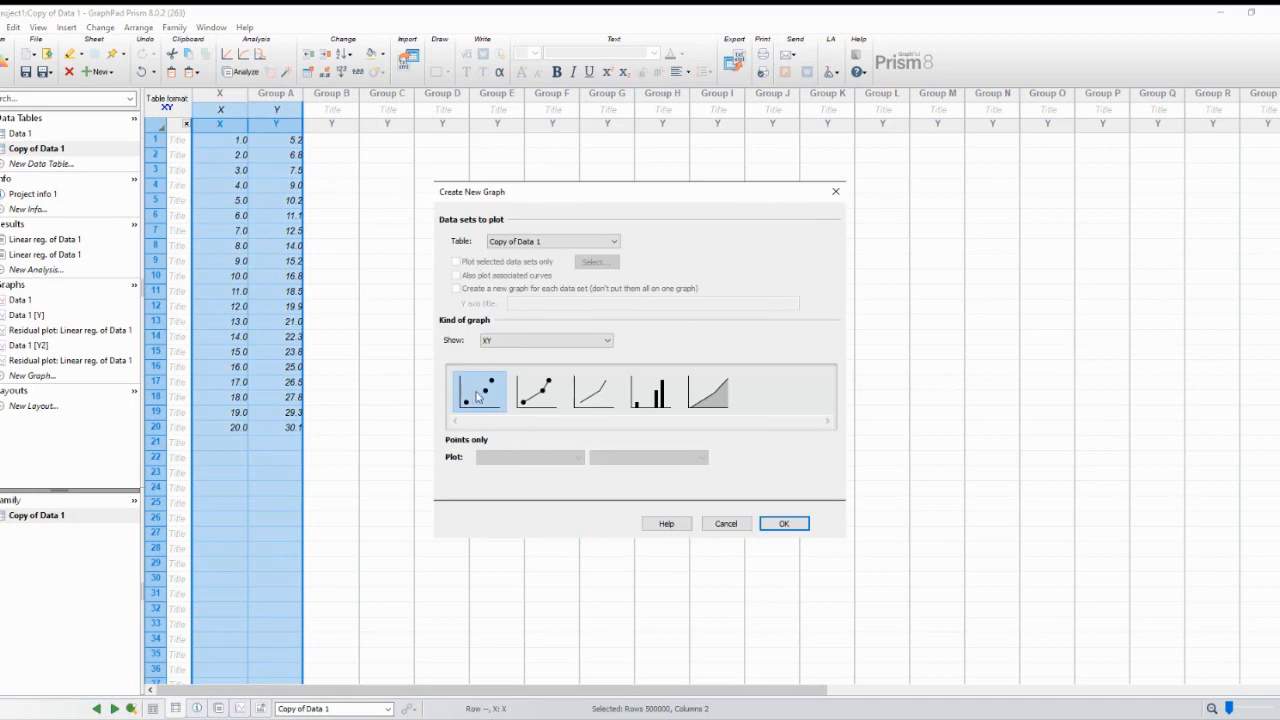
mouse_move(480, 392)
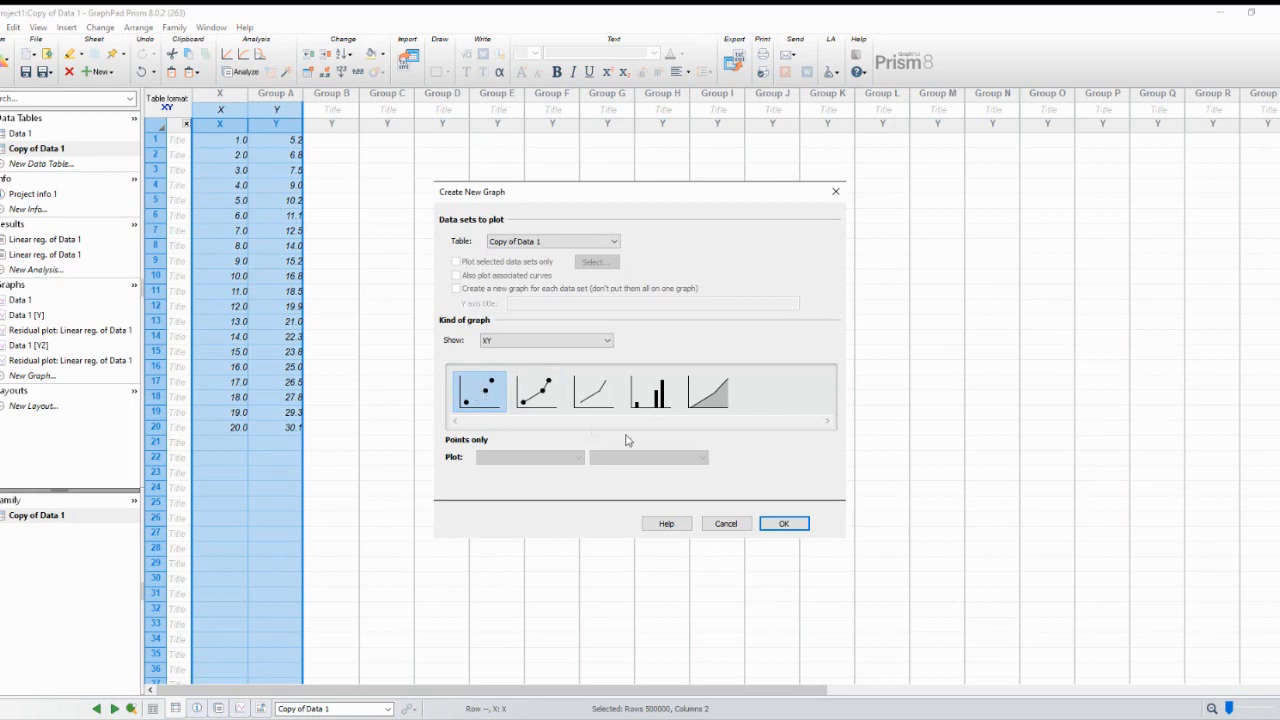
left_click(784, 524)
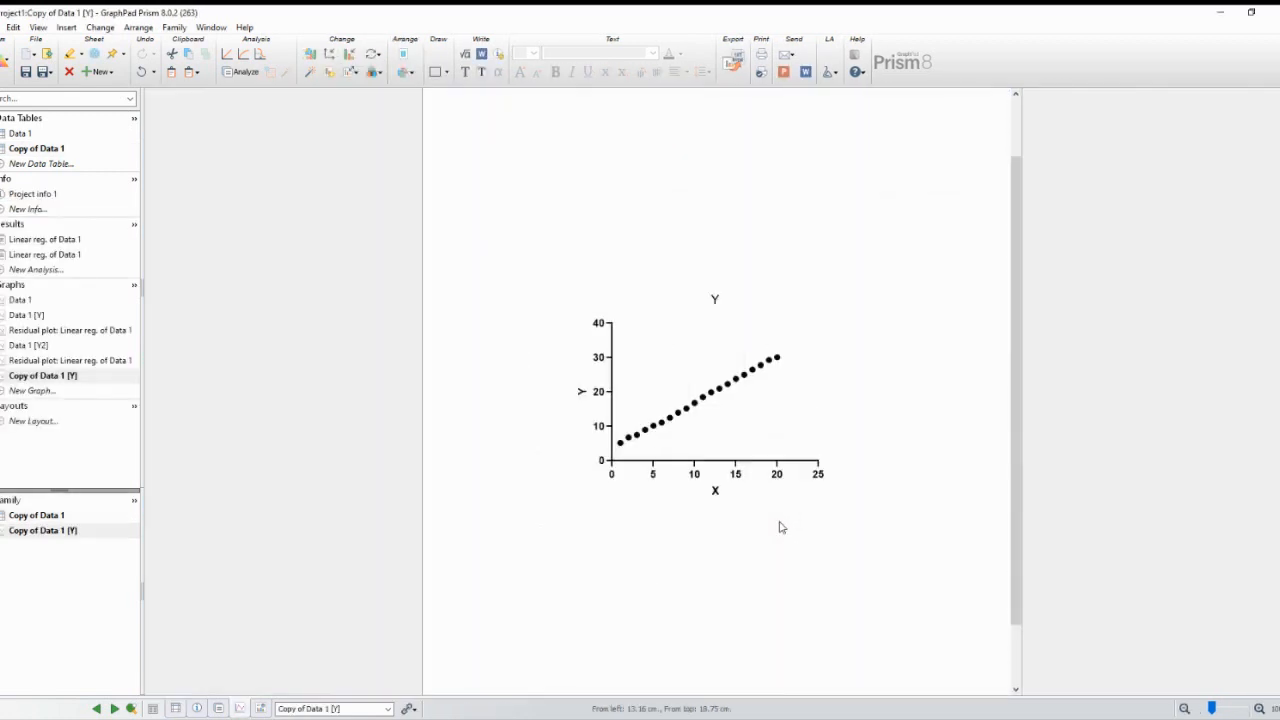
mouse_move(796, 532)
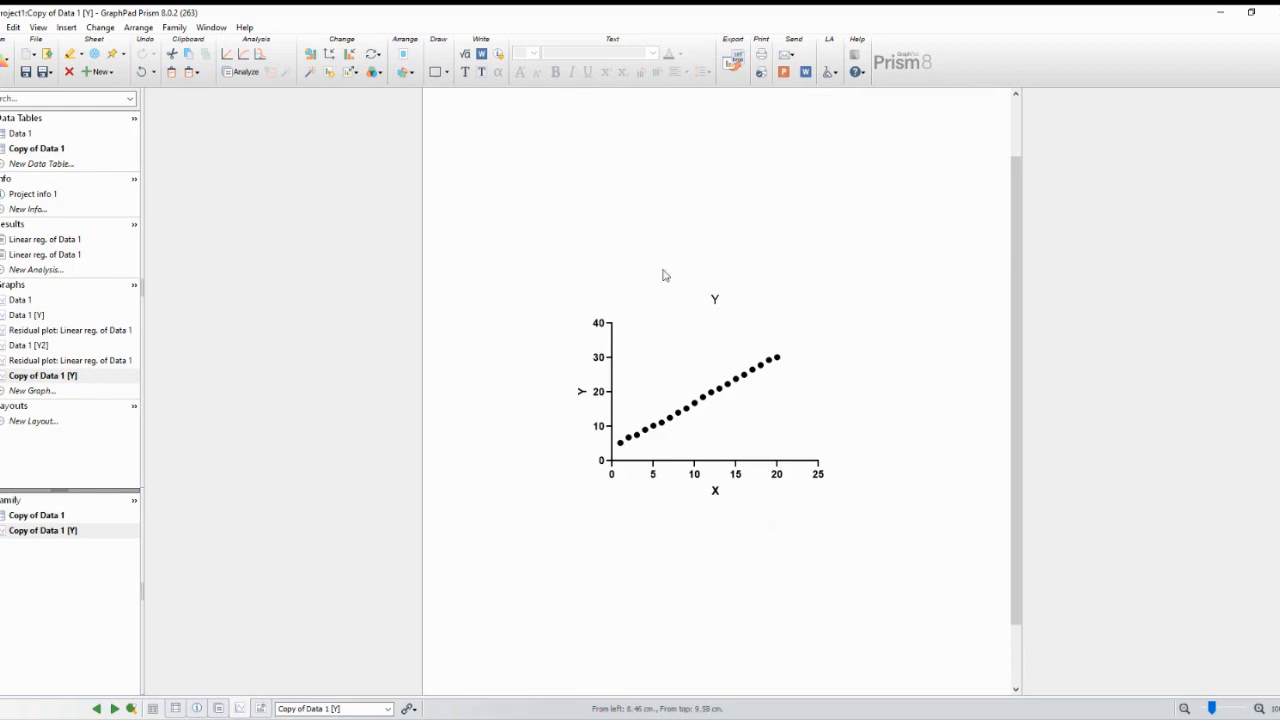
mouse_move(704, 408)
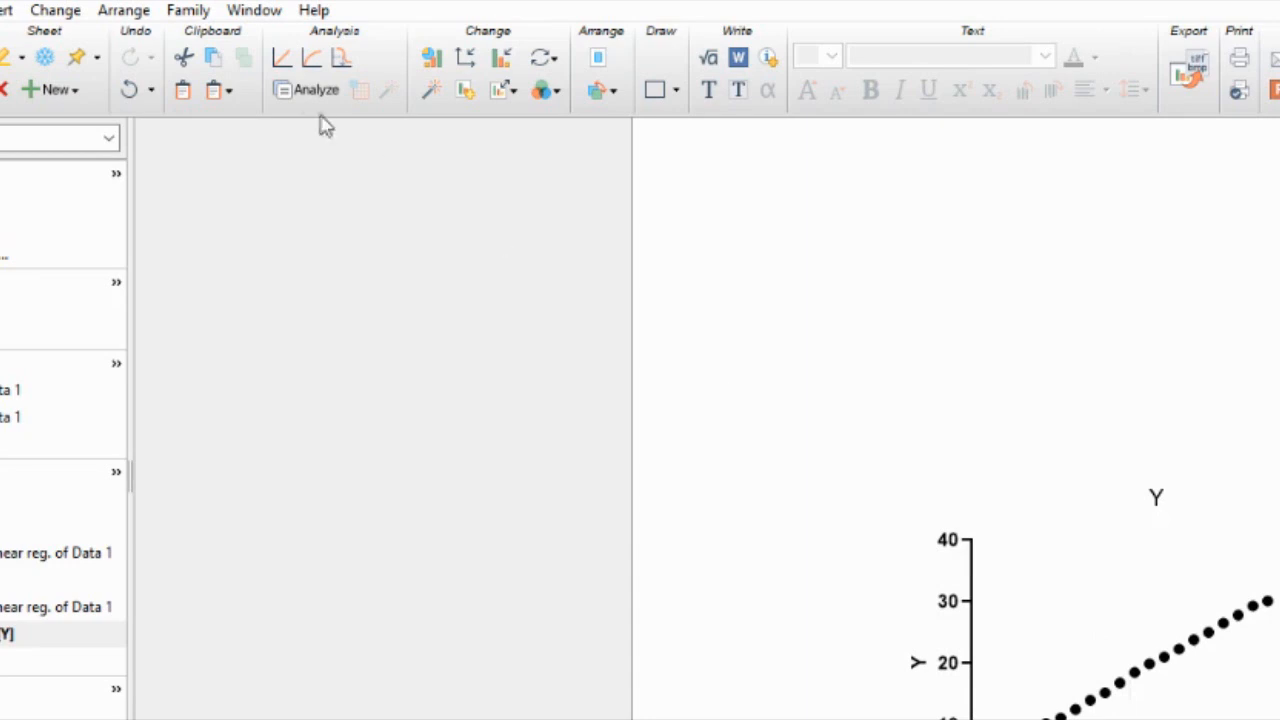
left_click(280, 56)
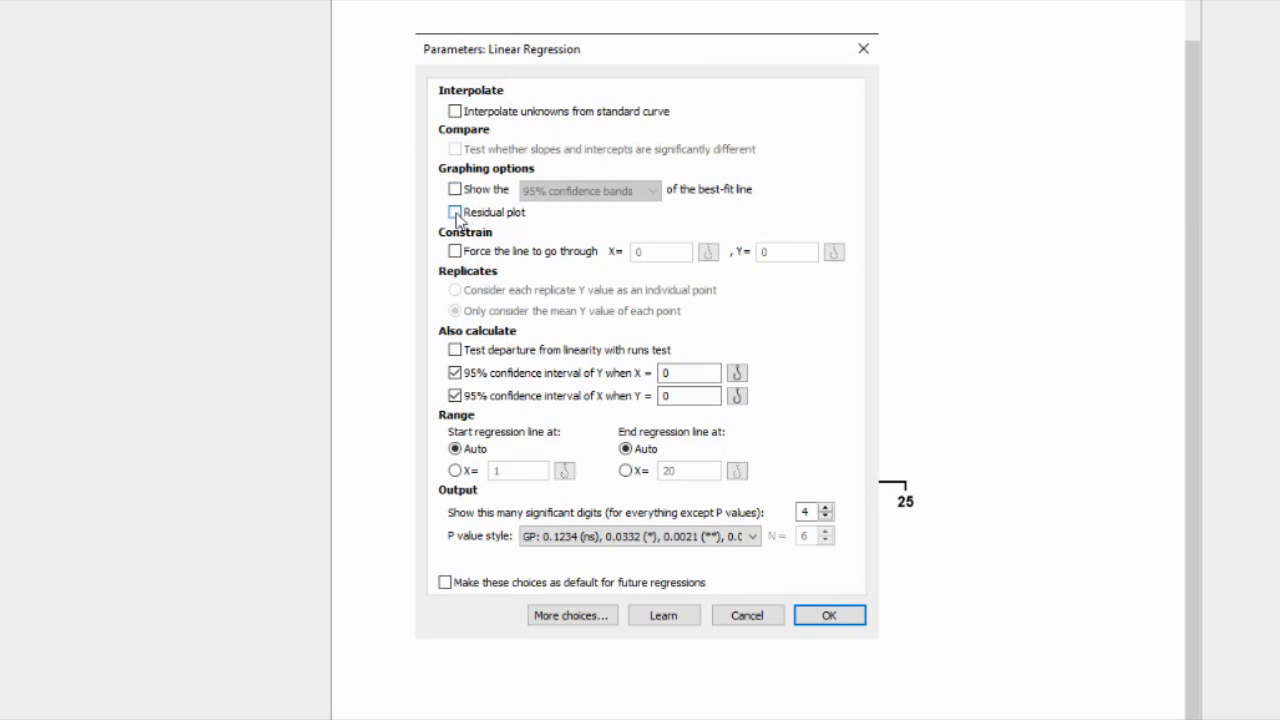
left_click(456, 212)
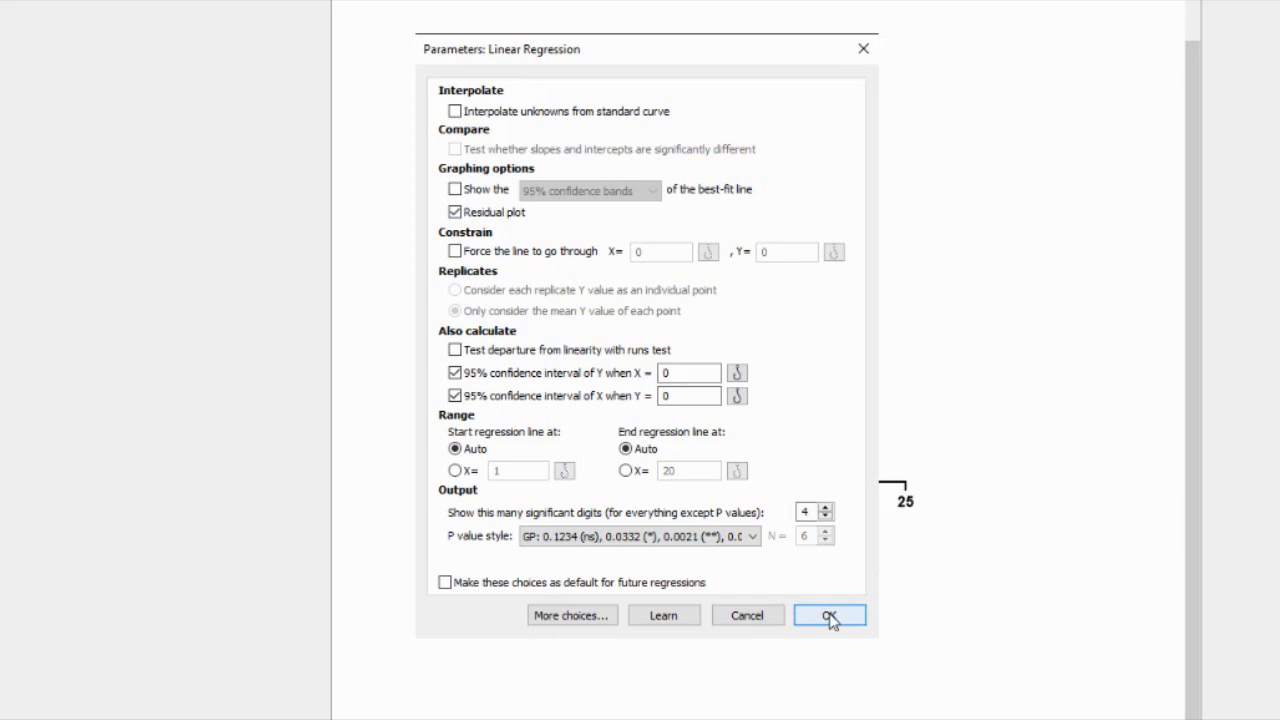
left_click(828, 616)
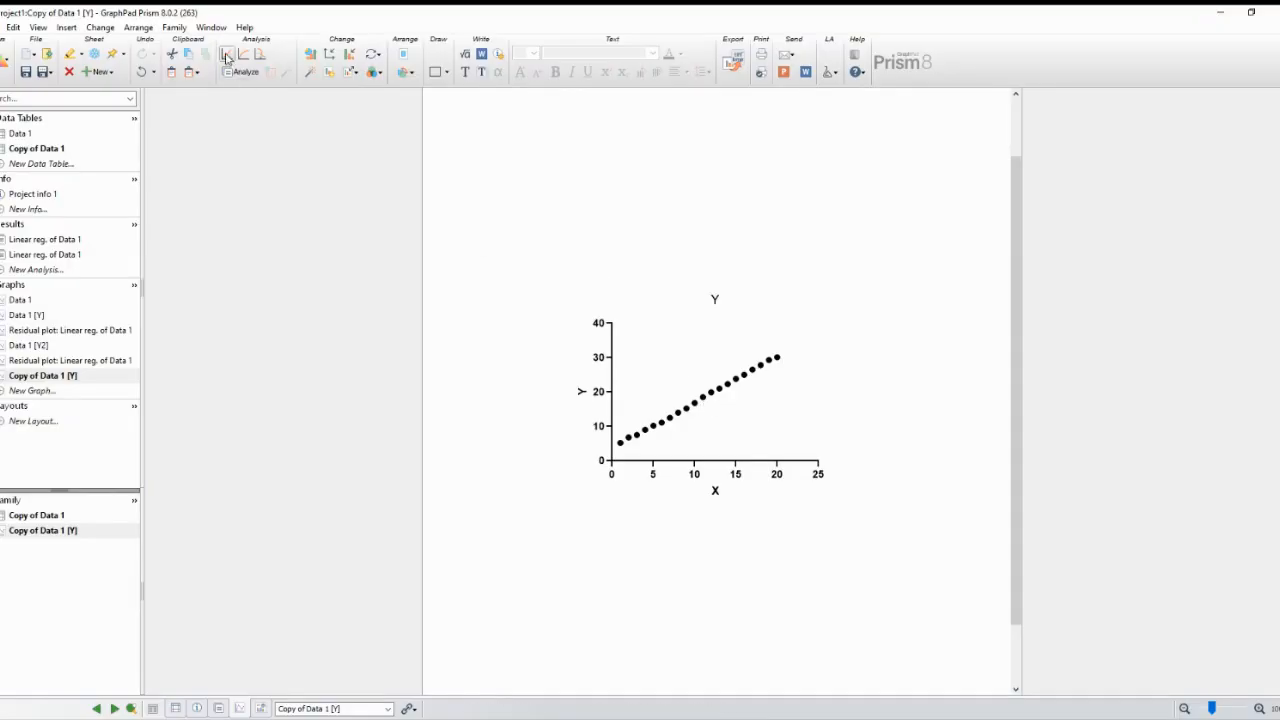
Step: Run a linear regression on Copy of Data 1 with the Residual plot output enabled
left_click(244, 72)
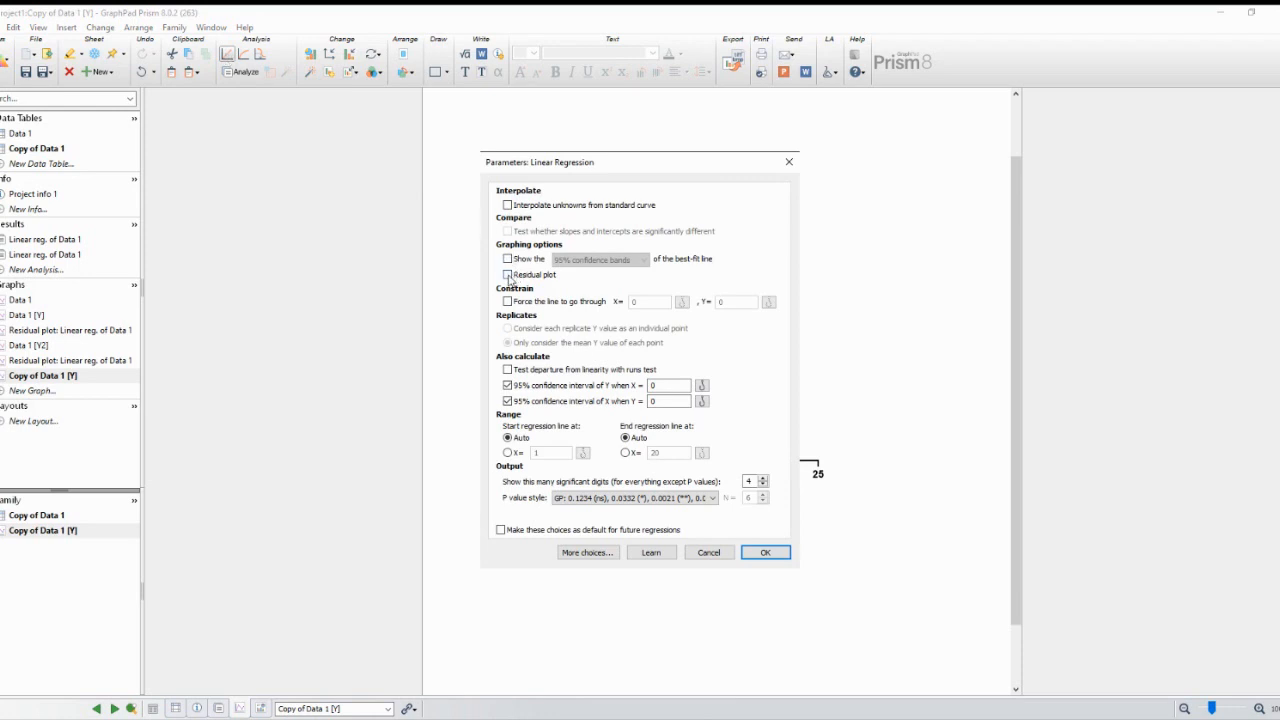
left_click(508, 276)
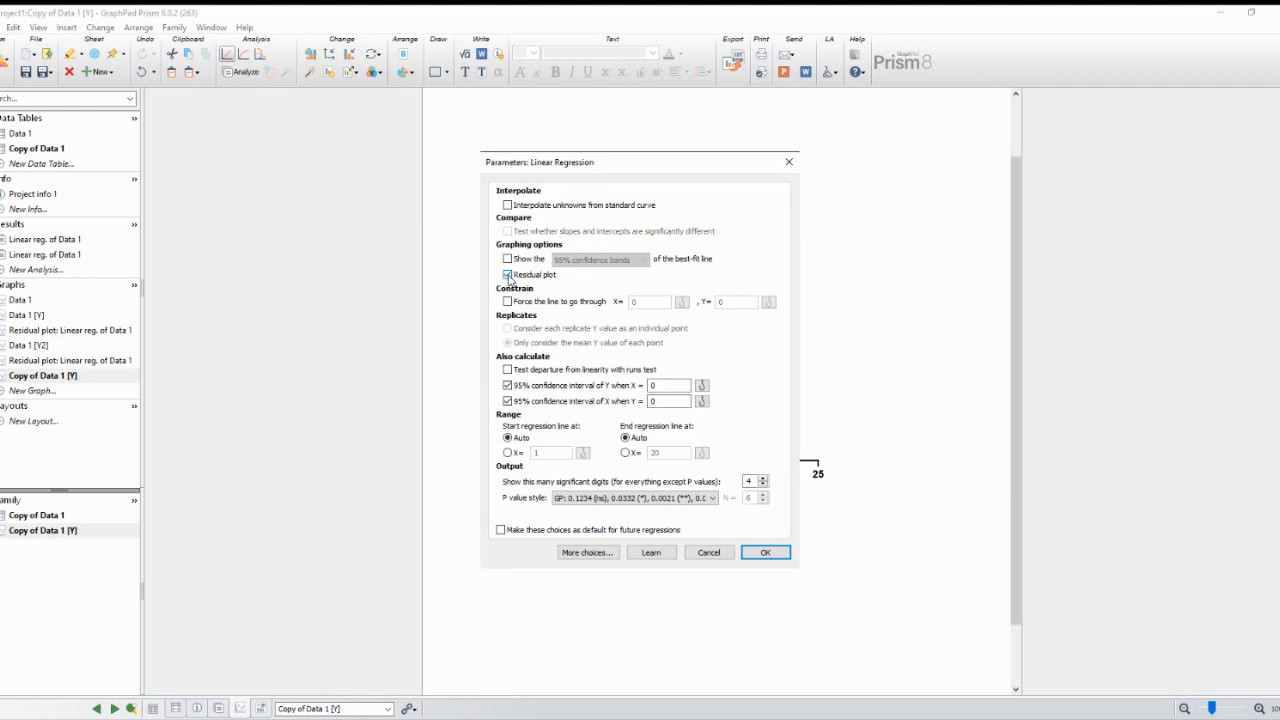
left_click(508, 274)
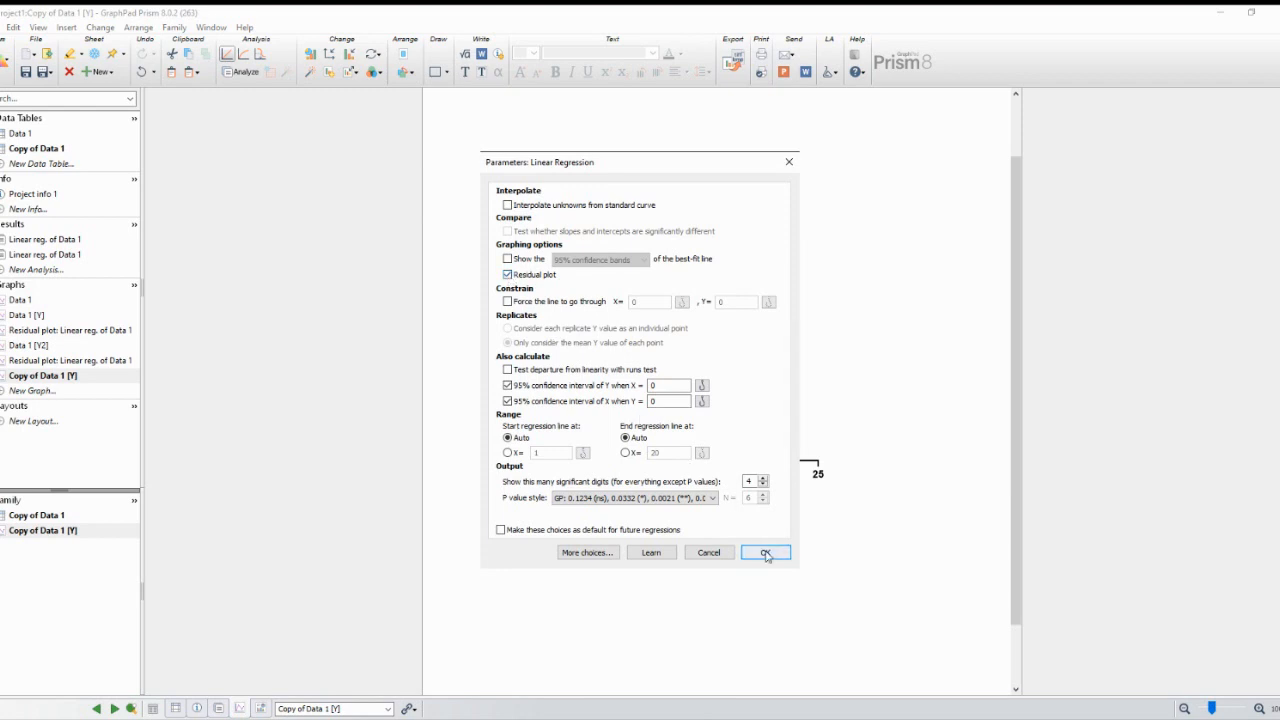
left_click(764, 552)
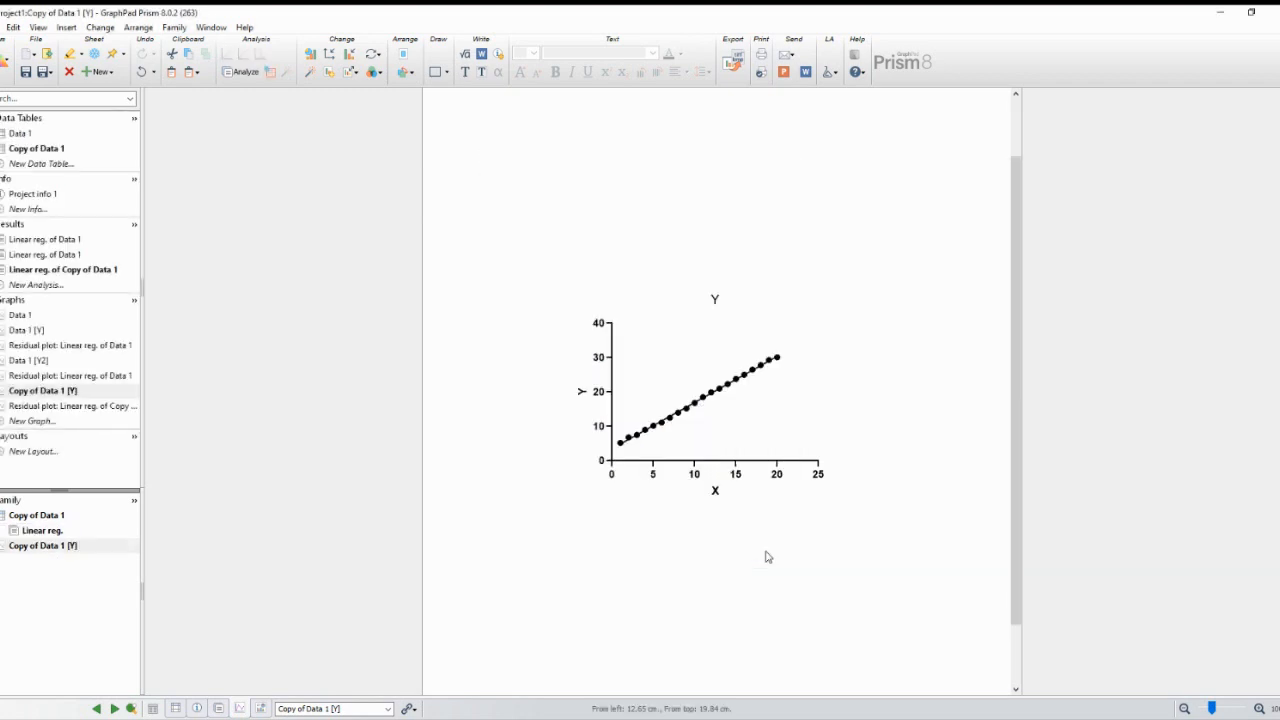
mouse_move(180, 368)
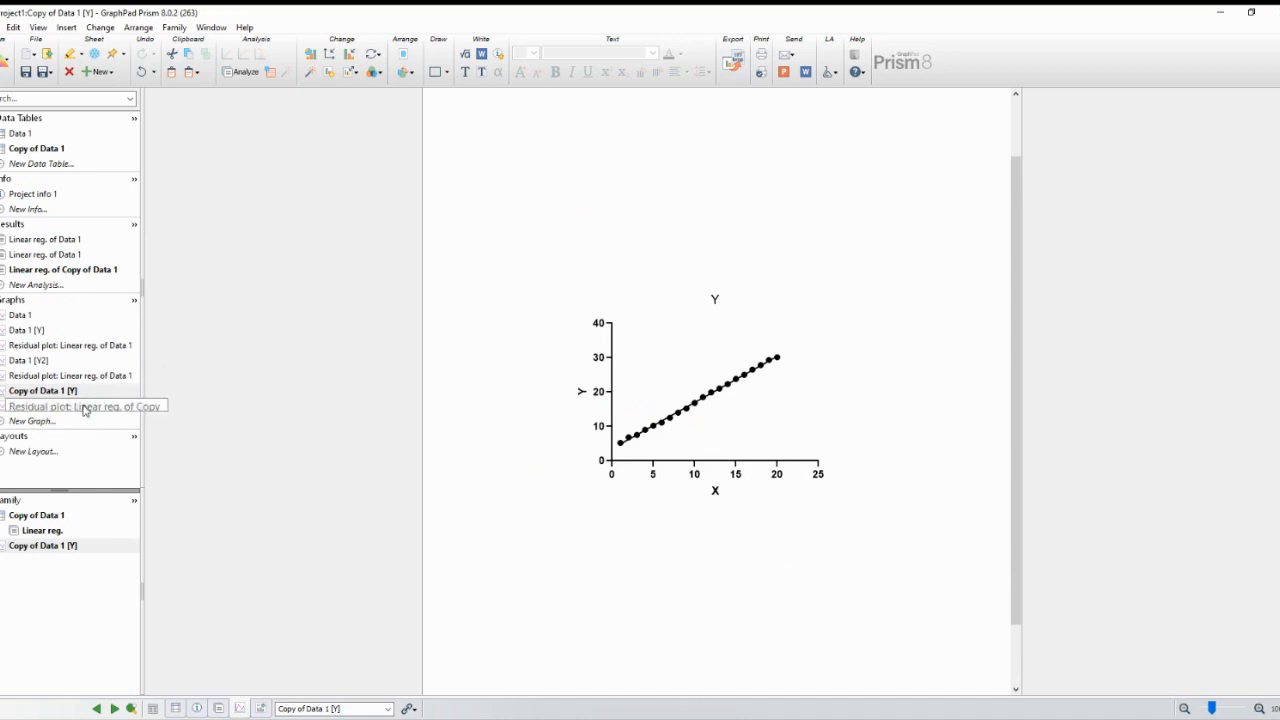
Step: Display the residual plot graph for Linear reg. of Copy of Data 1
left_click(80, 406)
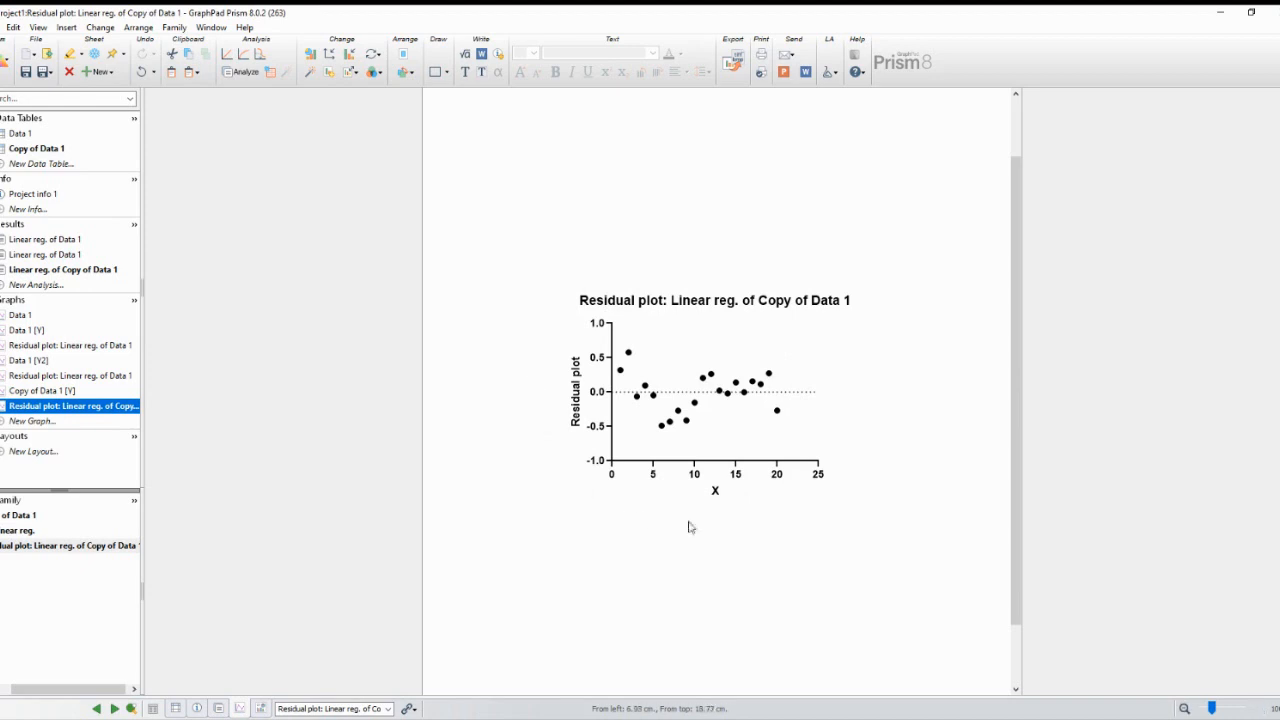
mouse_move(560, 506)
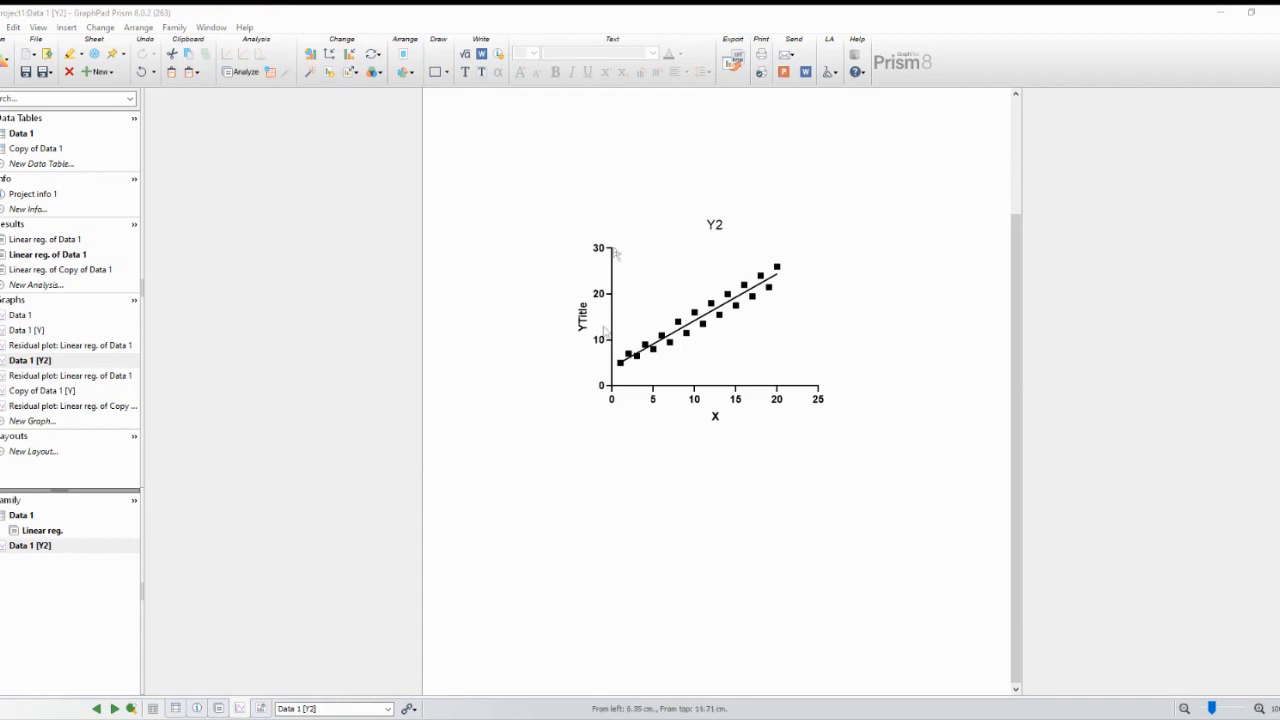
mouse_move(776, 332)
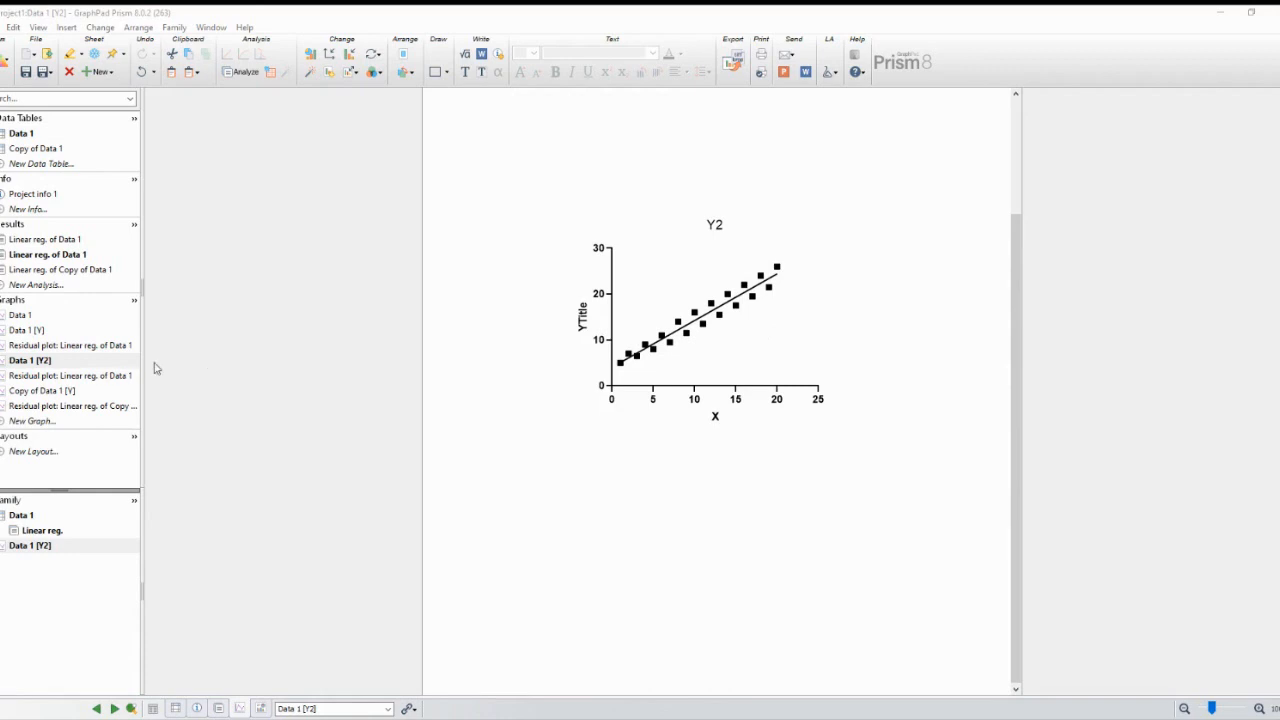
mouse_move(92, 380)
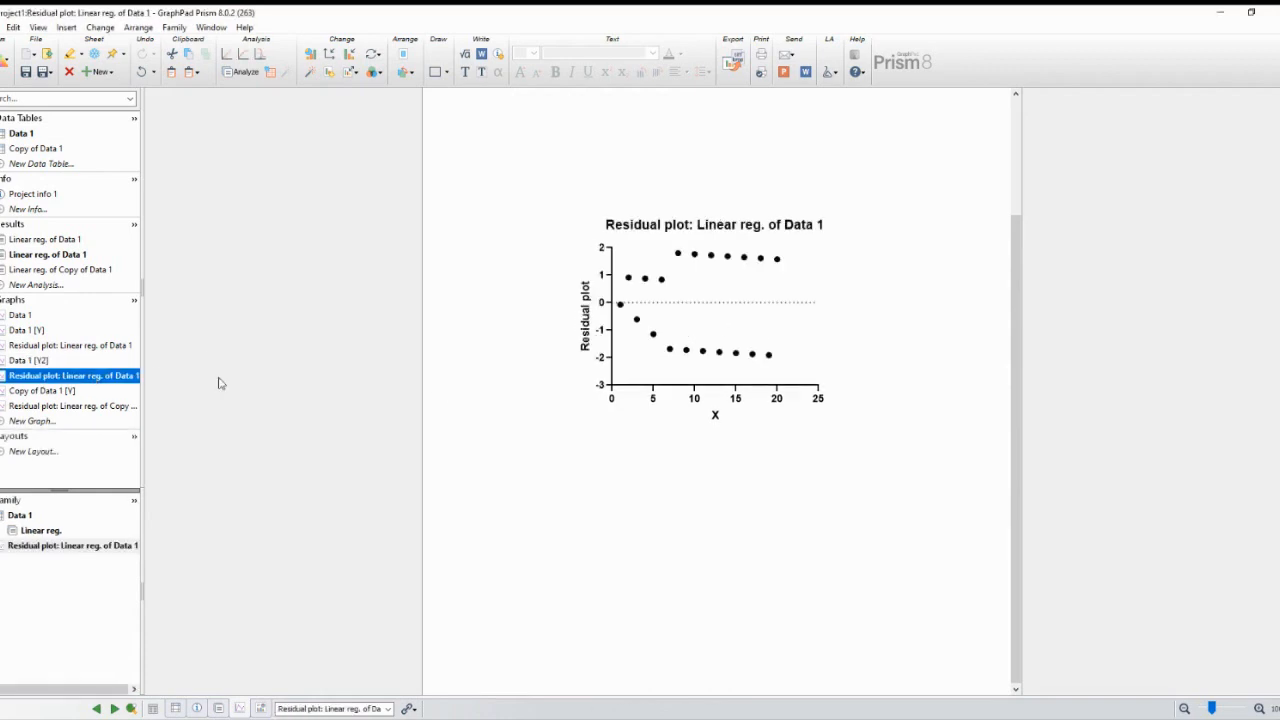
mouse_move(648, 290)
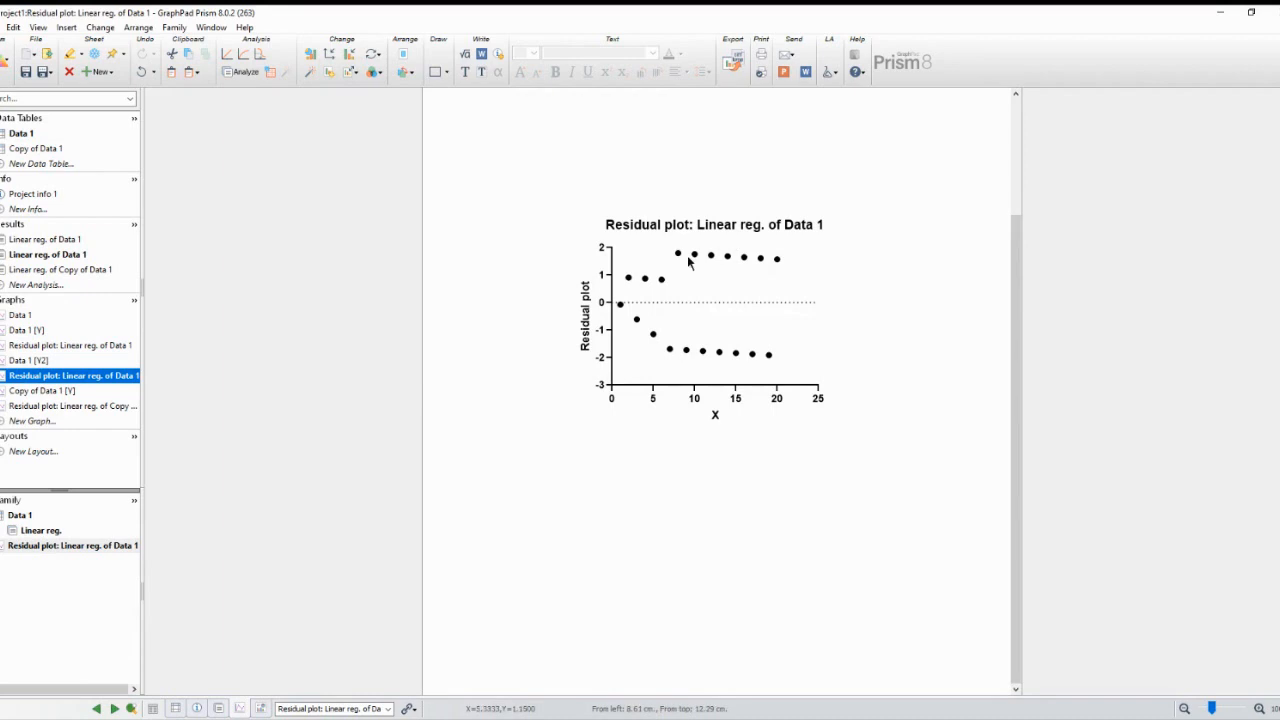
mouse_move(632, 318)
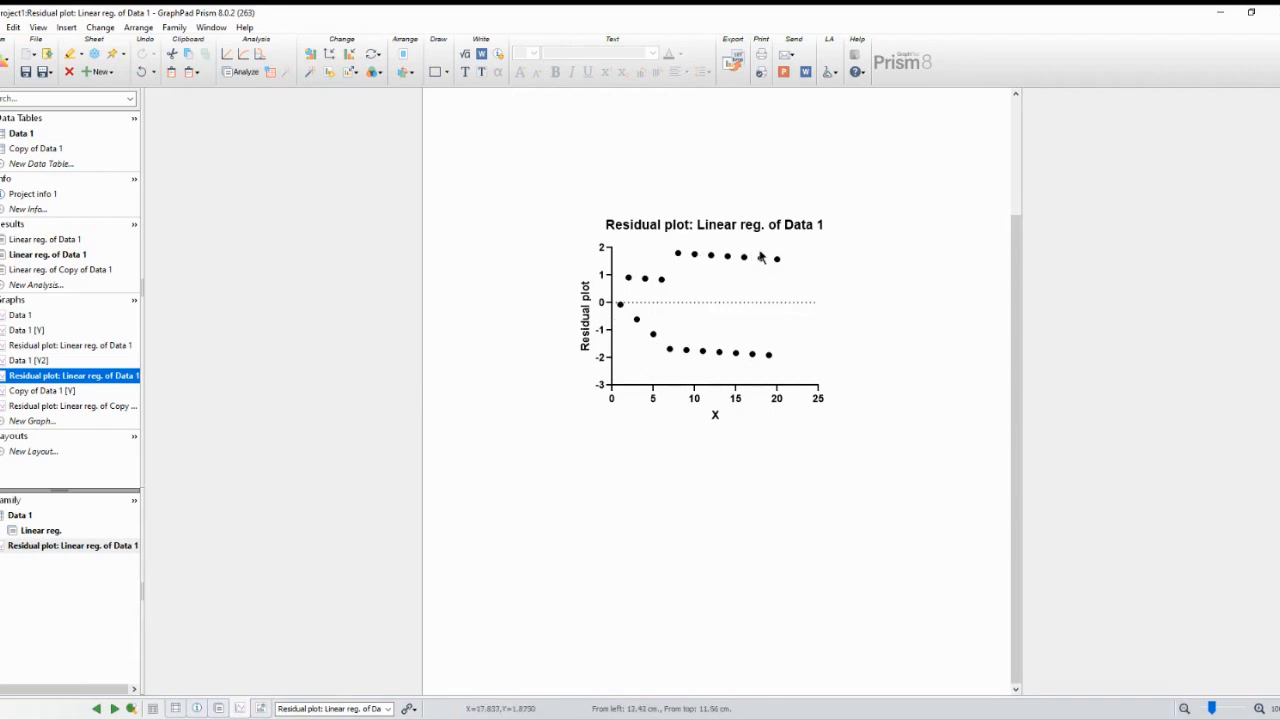
mouse_move(490, 328)
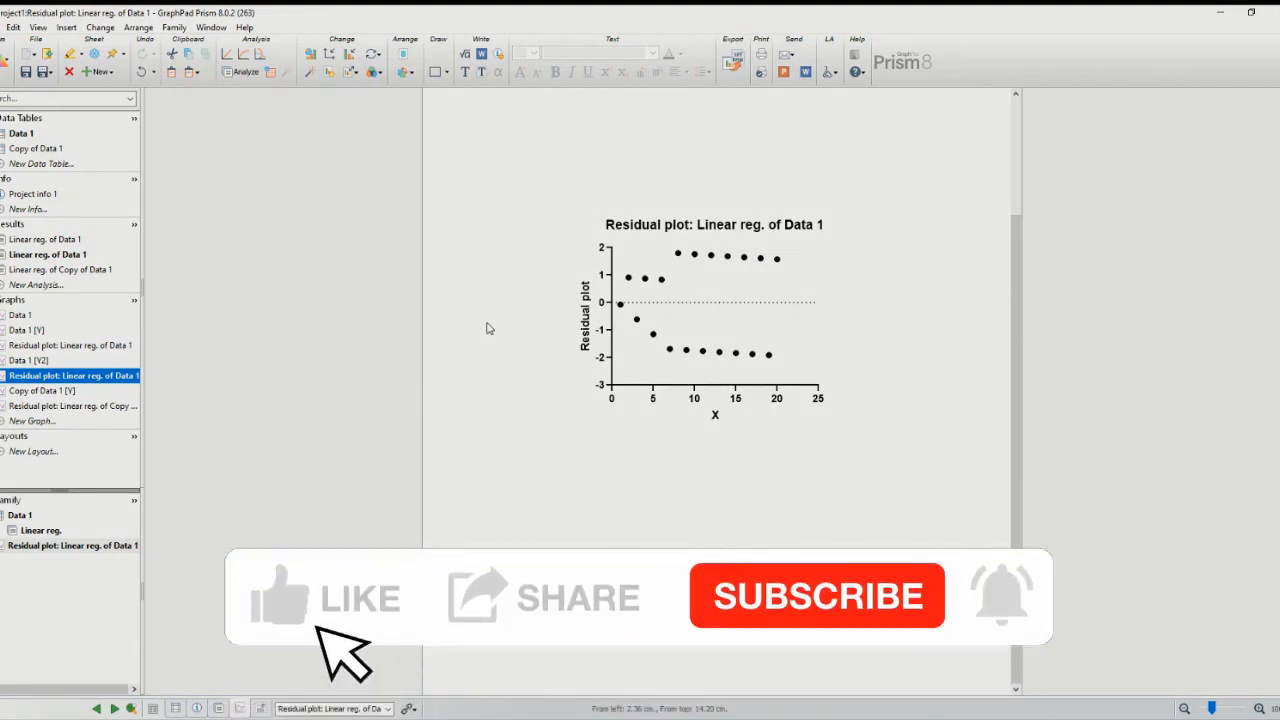
left_click(290, 596)
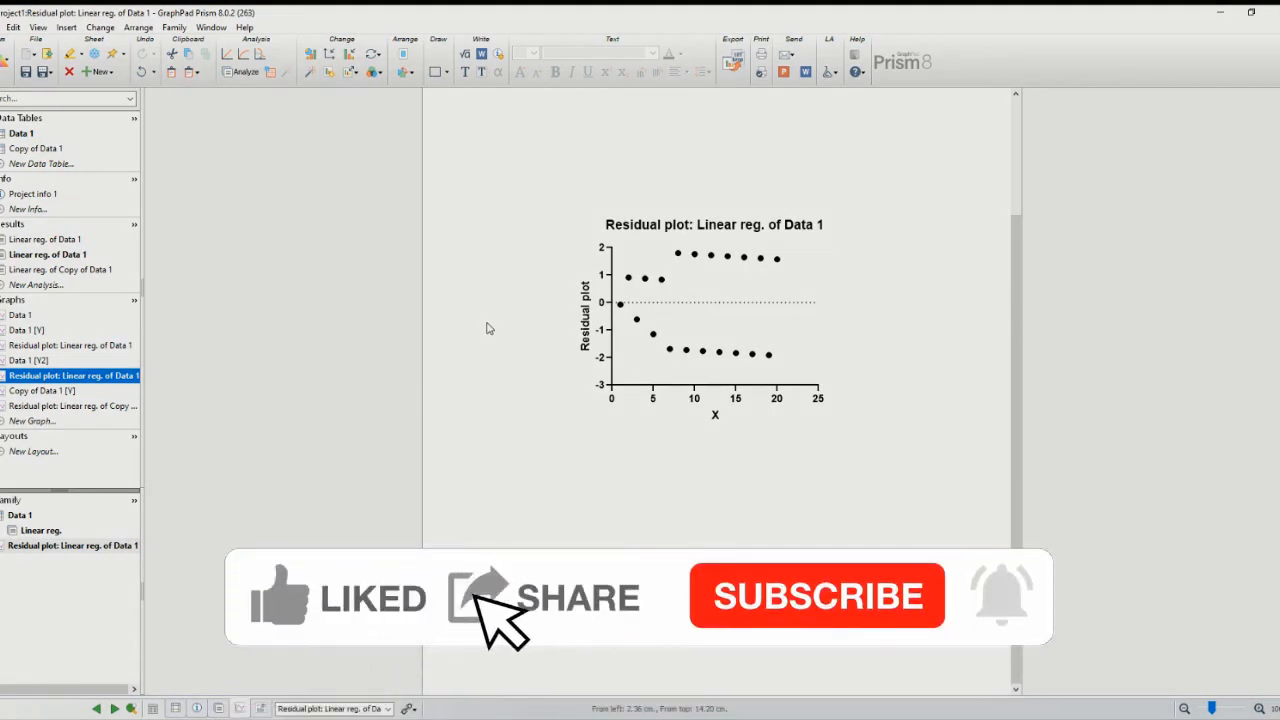
left_click(816, 596)
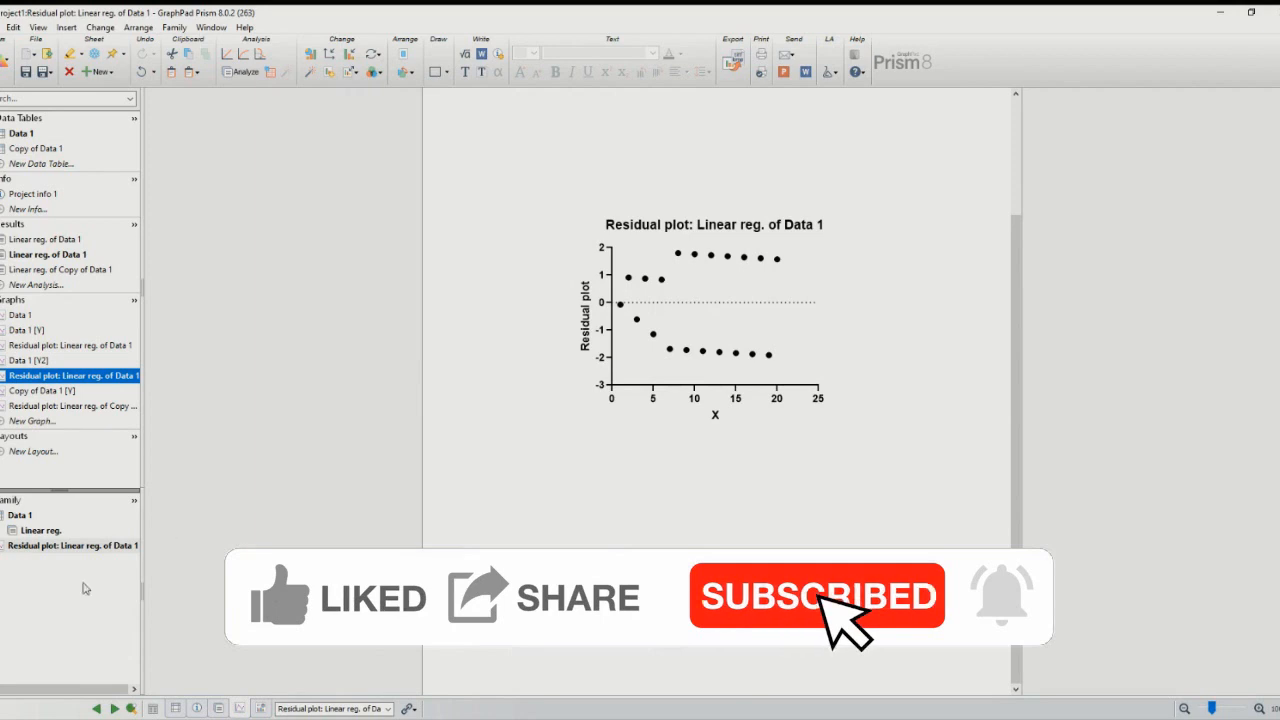